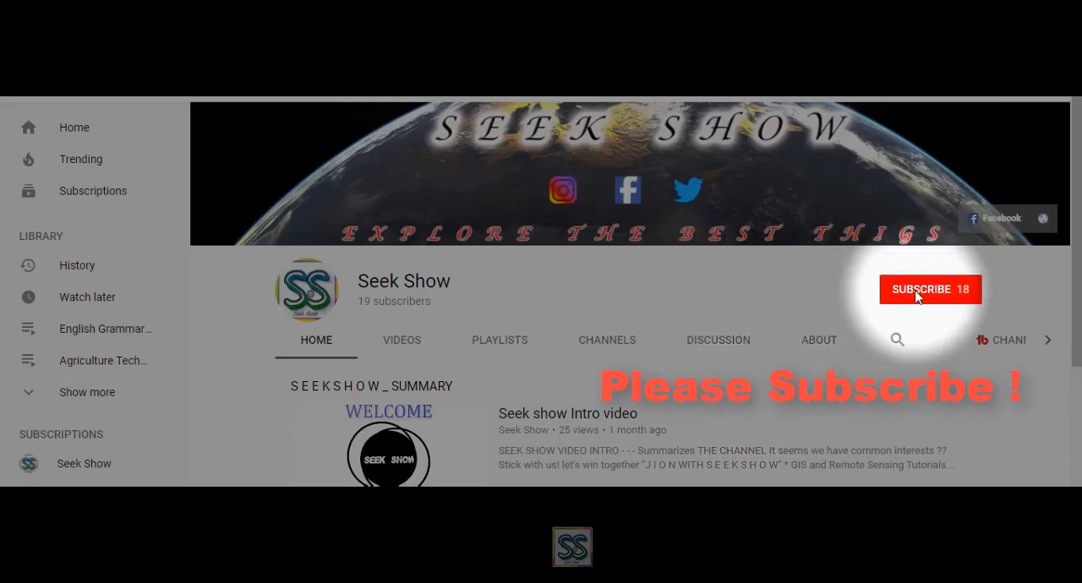
Step: Start ArcMap with a blank, untitled map document that has no layers
click(930, 290)
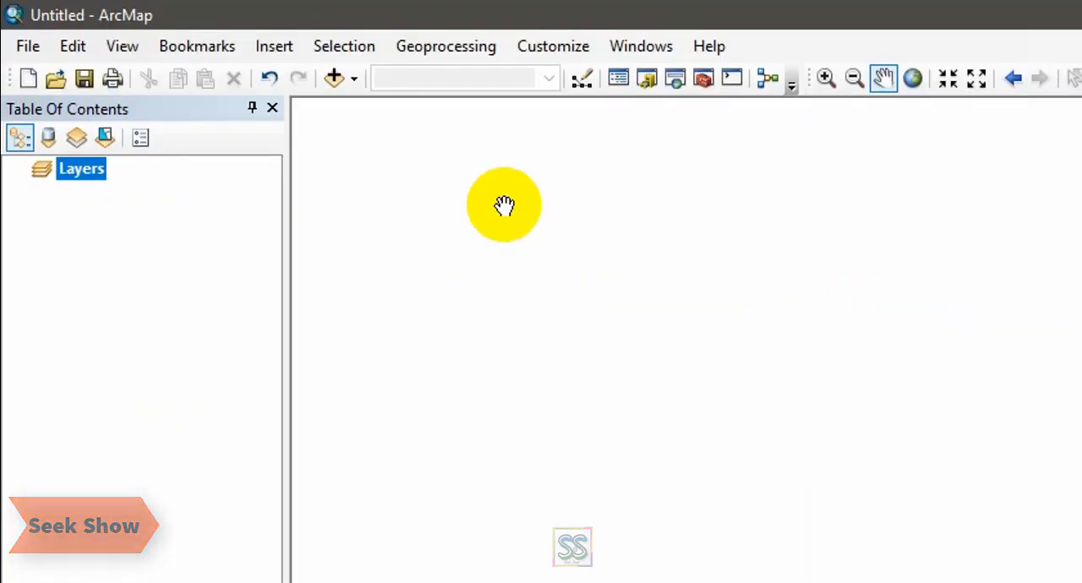
Step: Select Melmoth_049.ECW in Add Data, then cancel without adding it to the map
click(334, 77)
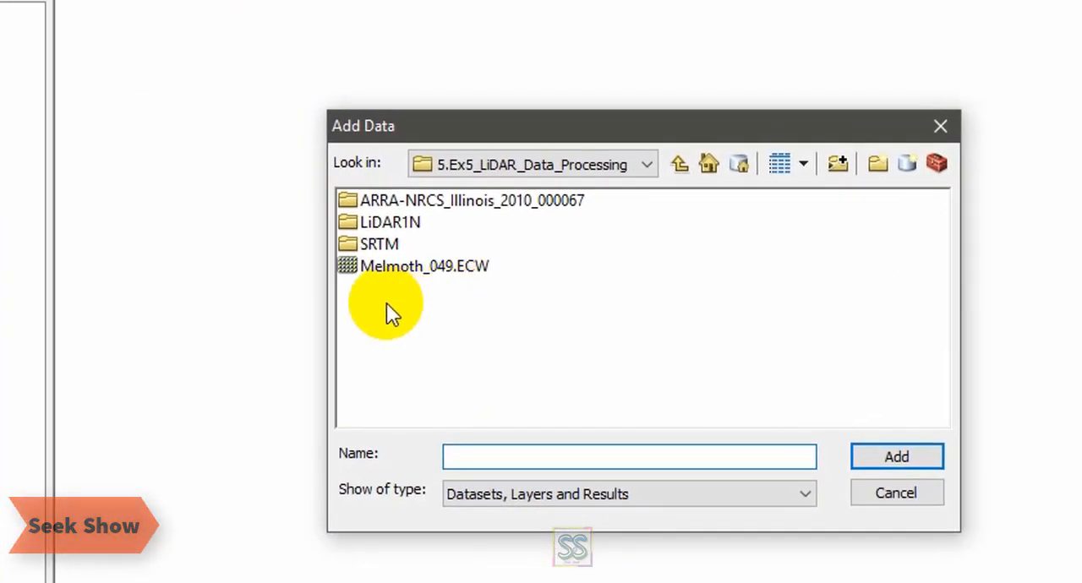
drag(386, 125, 387, 101)
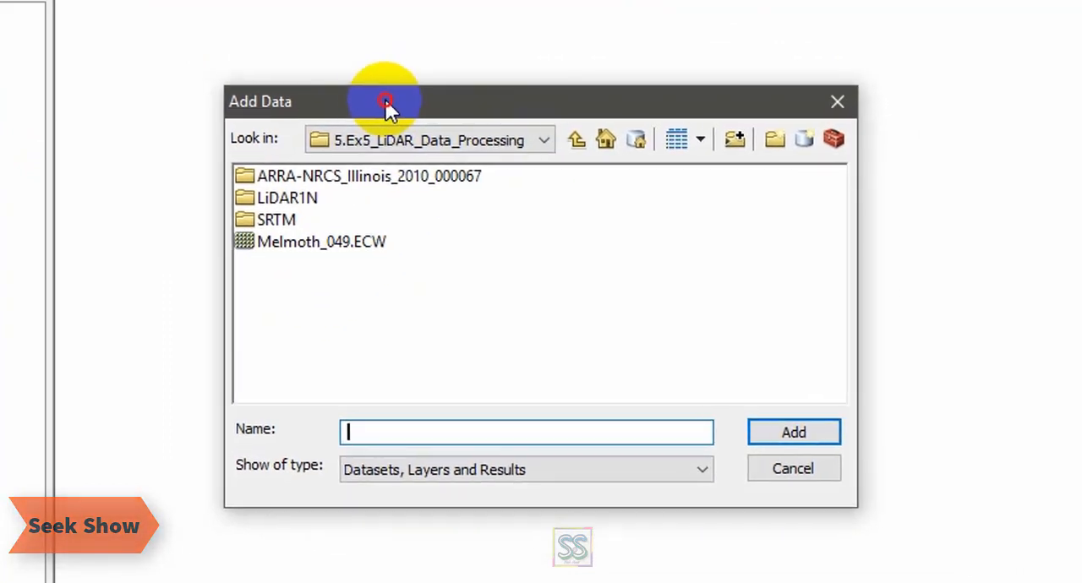
click(321, 242)
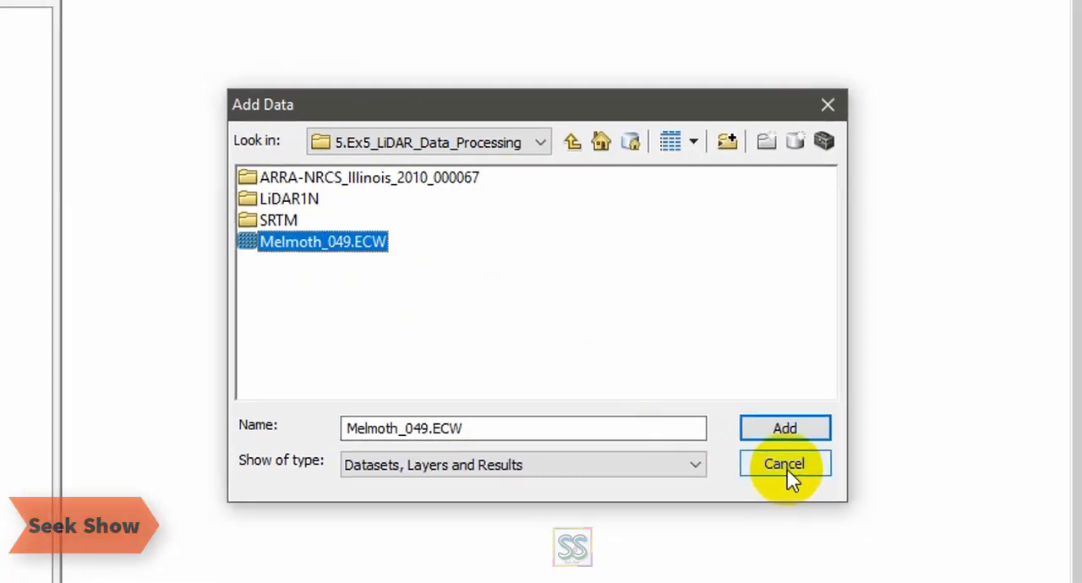
click(784, 464)
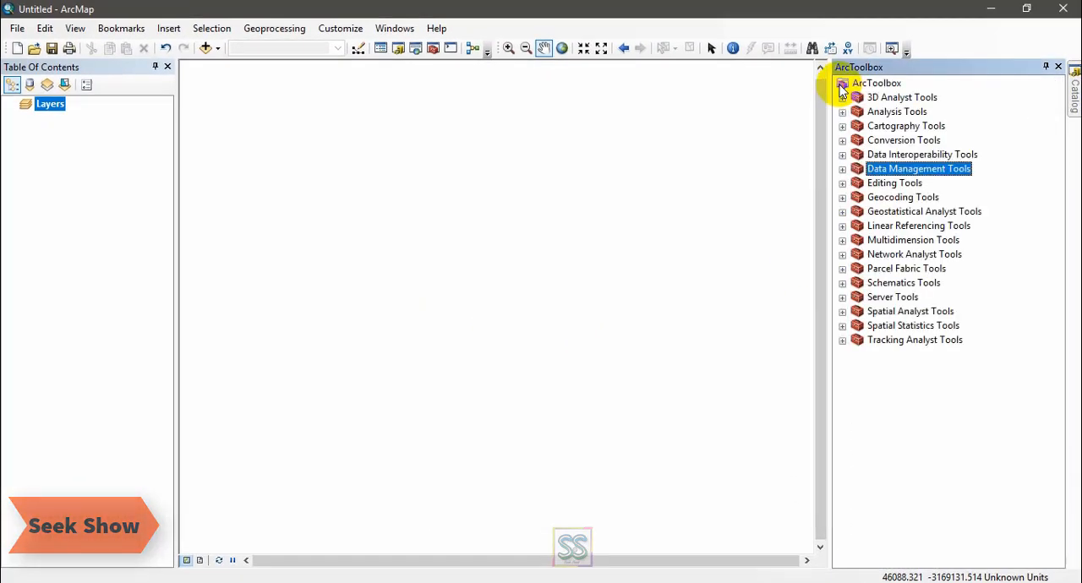
Step: Expand Data Management Tools and open the Create LAS Dataset tool
click(843, 169)
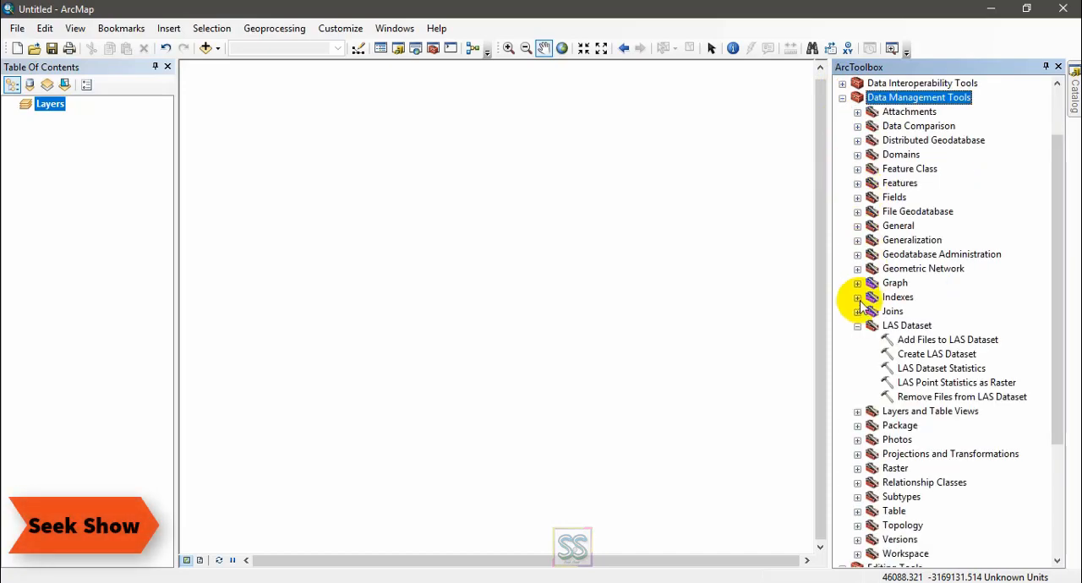
click(857, 326)
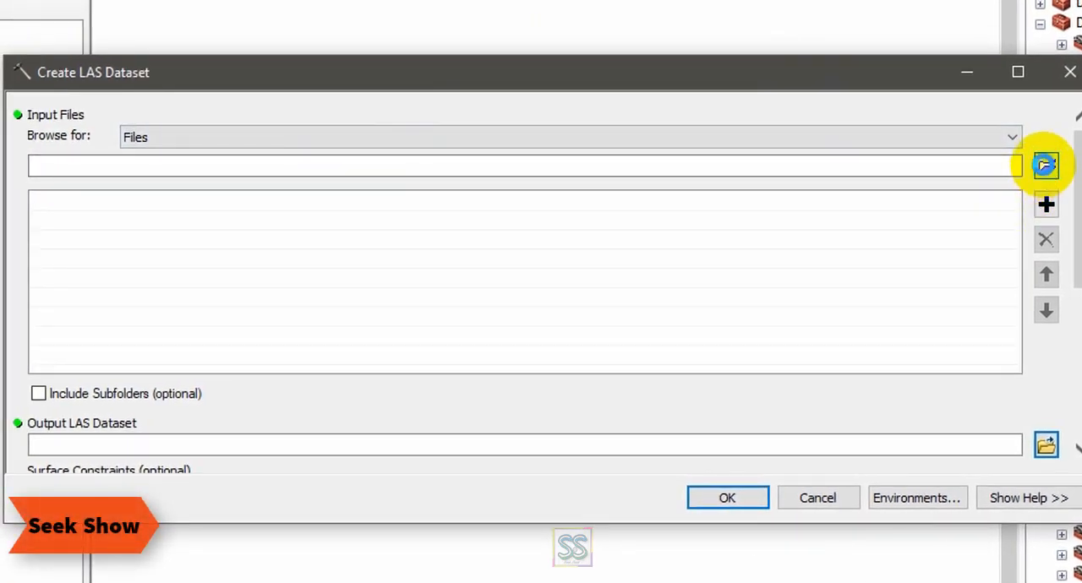
Step: Set melmoth_1945.las as the input file for Create LAS Dataset
click(1045, 164)
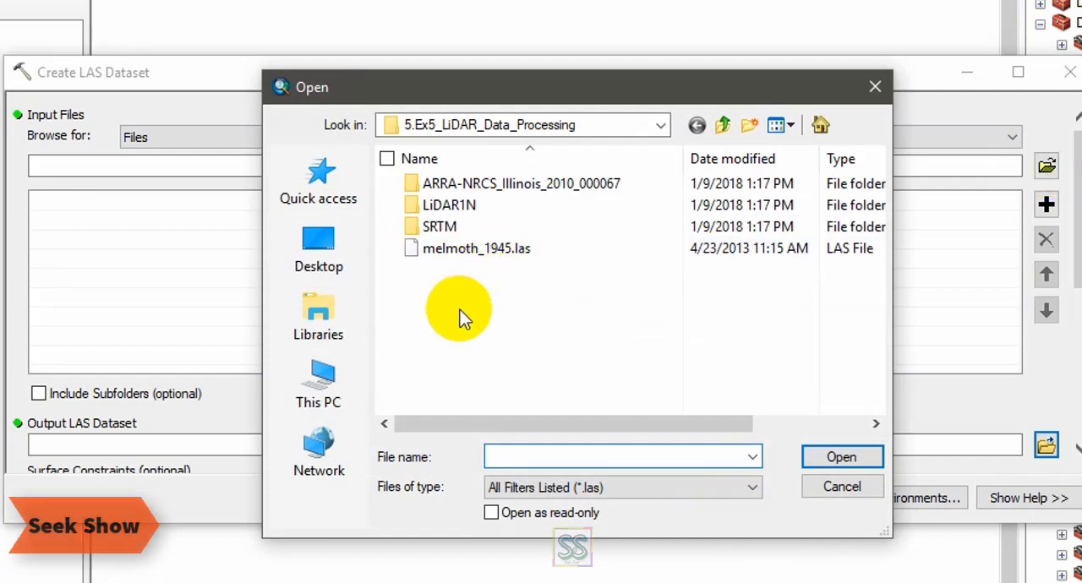
click(477, 247)
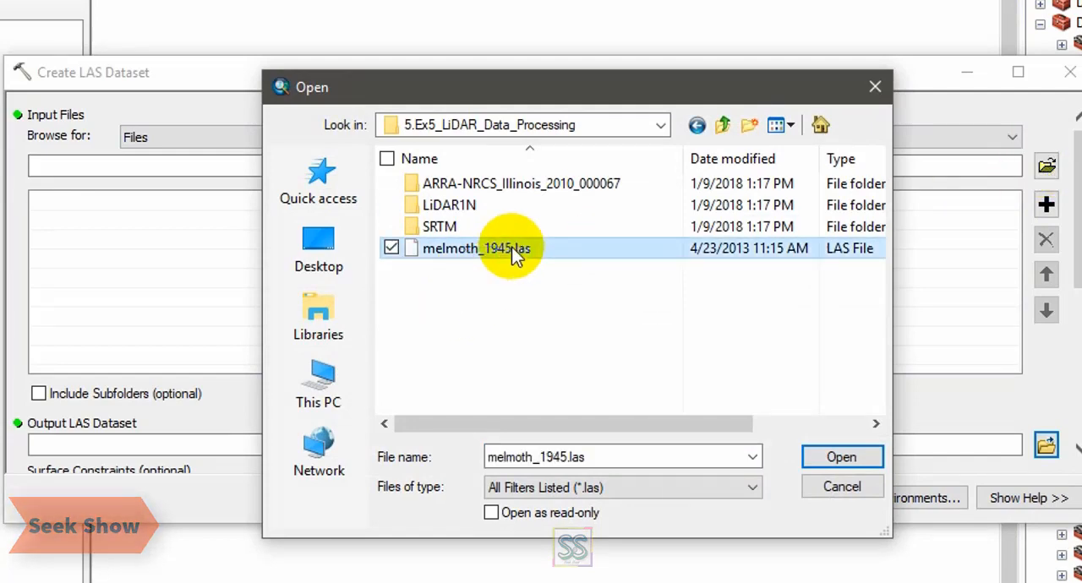
mouse_move(516, 253)
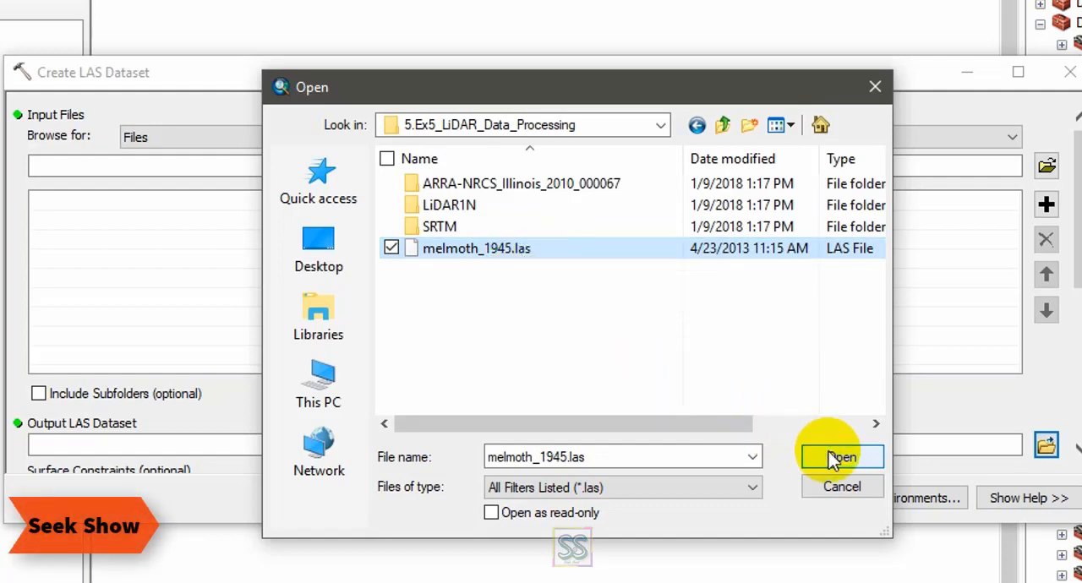
click(839, 456)
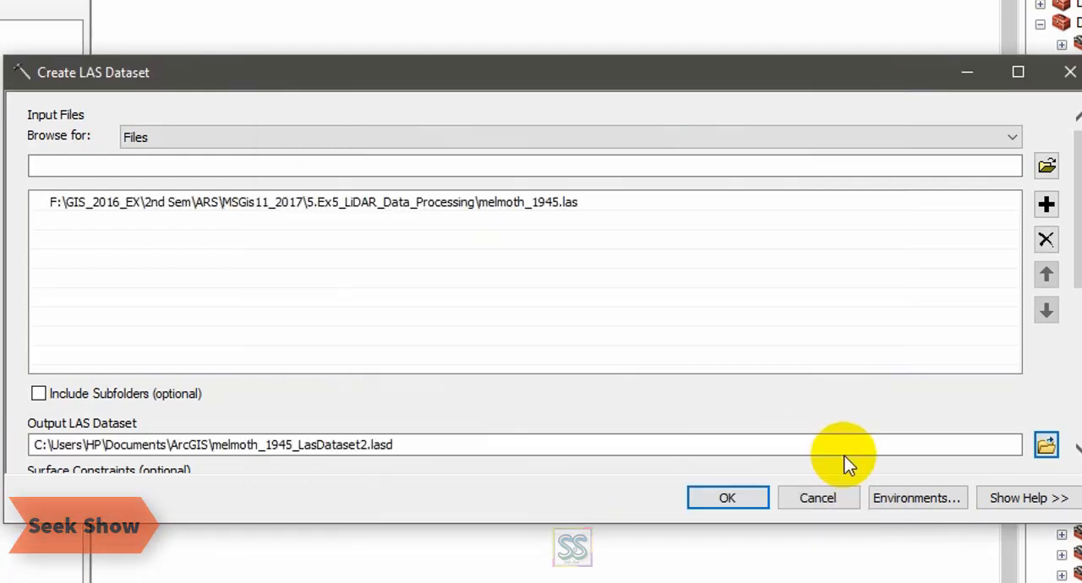
scroll(down, 3)
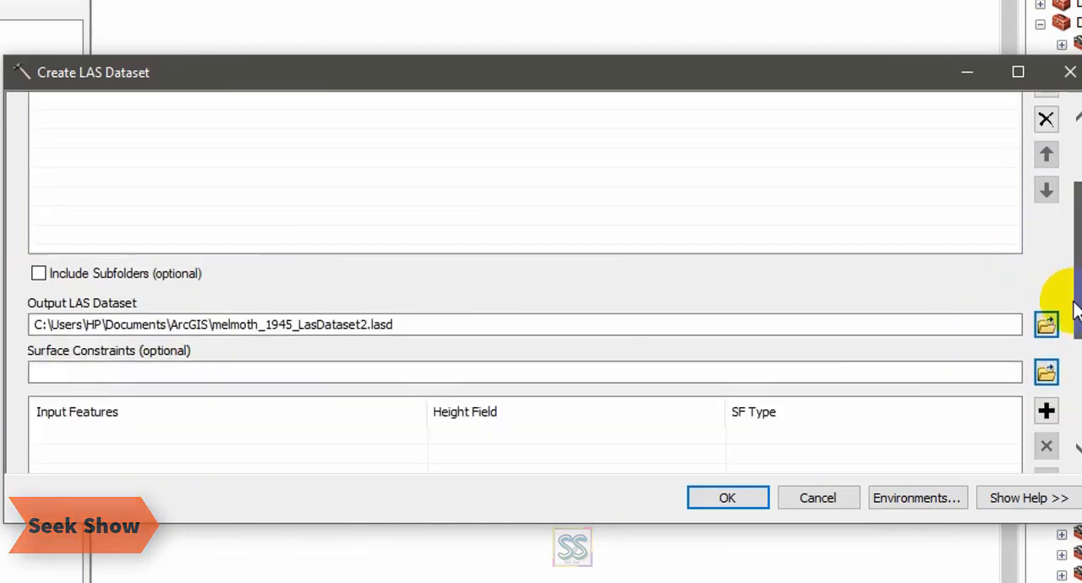
double_click(346, 325)
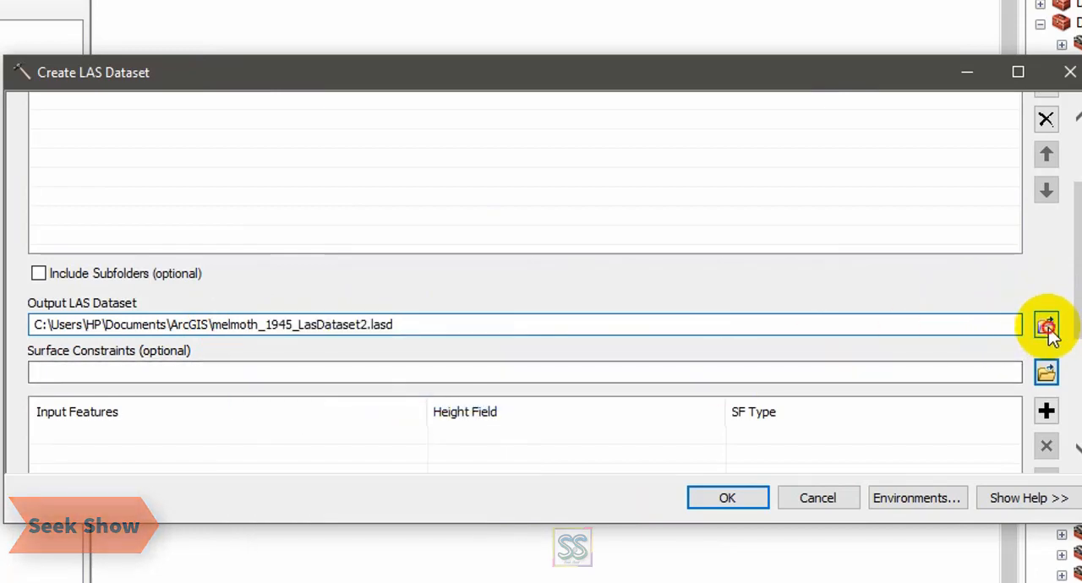
Step: Save the output LAS dataset as F:\test\melmoth_1945_LasDataset2.lasd
click(1047, 326)
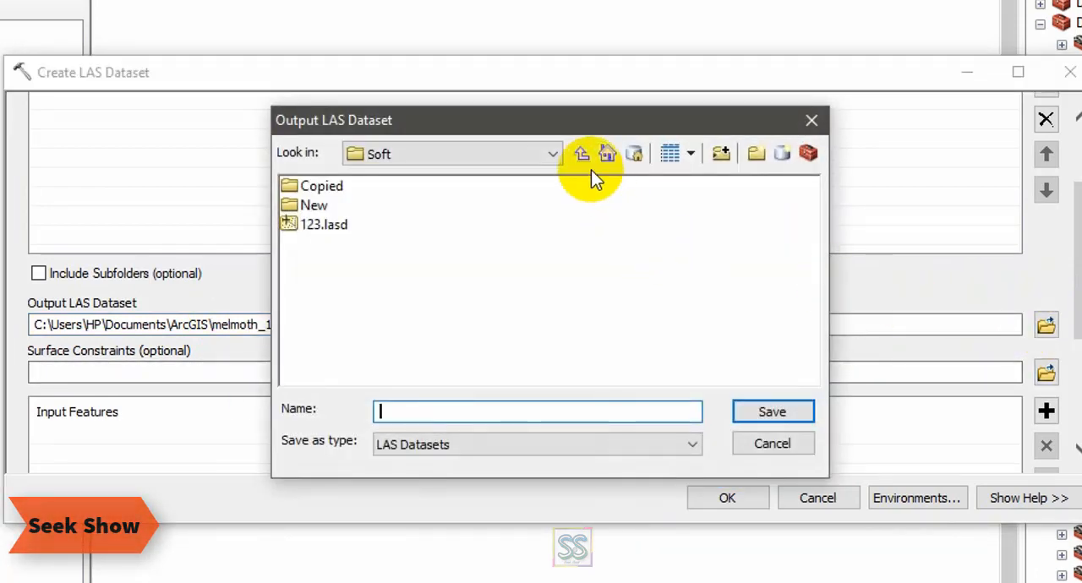
click(607, 153)
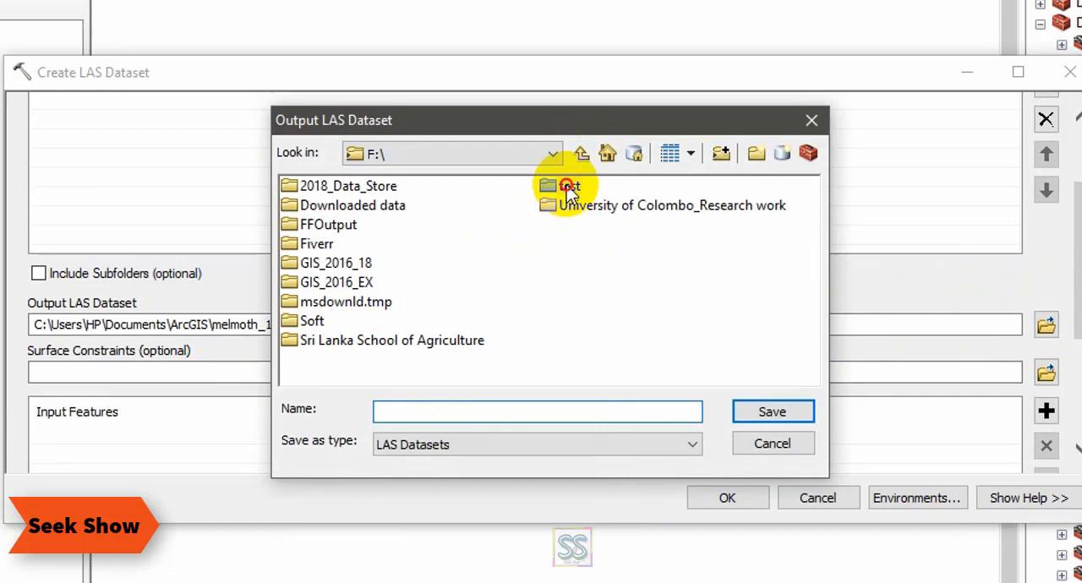
right_click(537, 412)
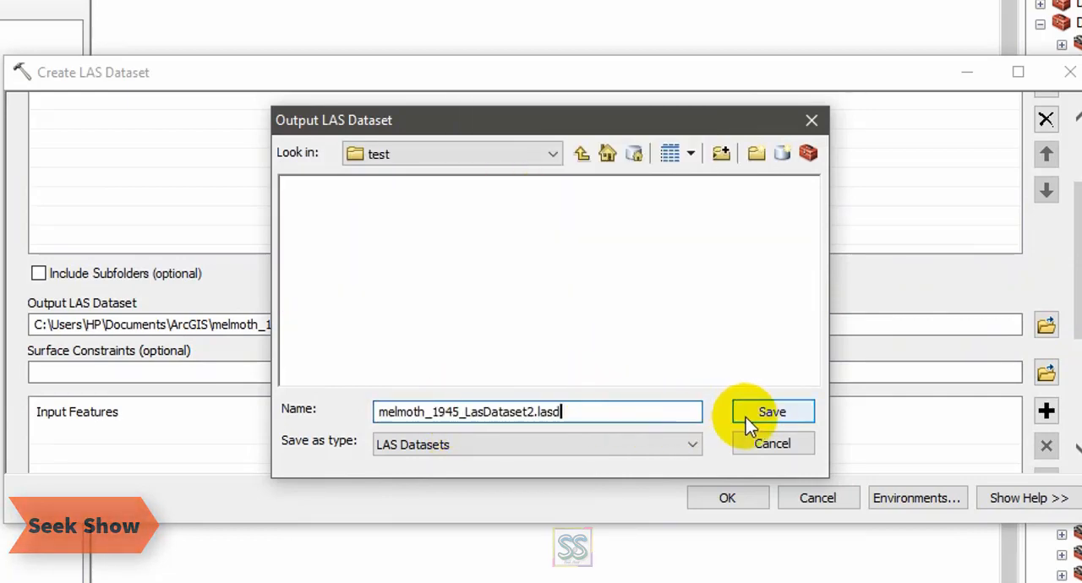
click(771, 411)
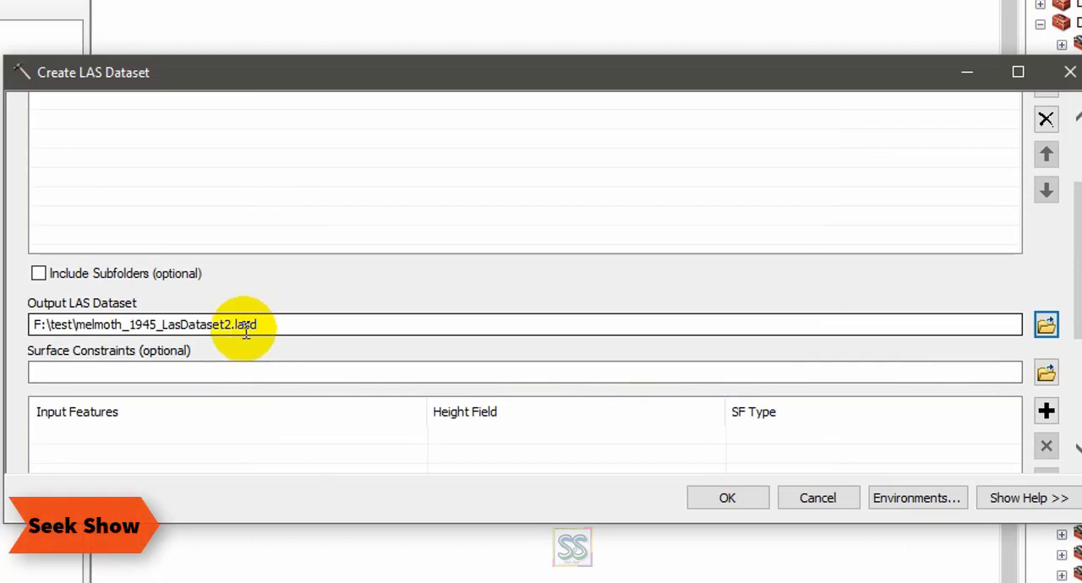
mouse_move(953, 281)
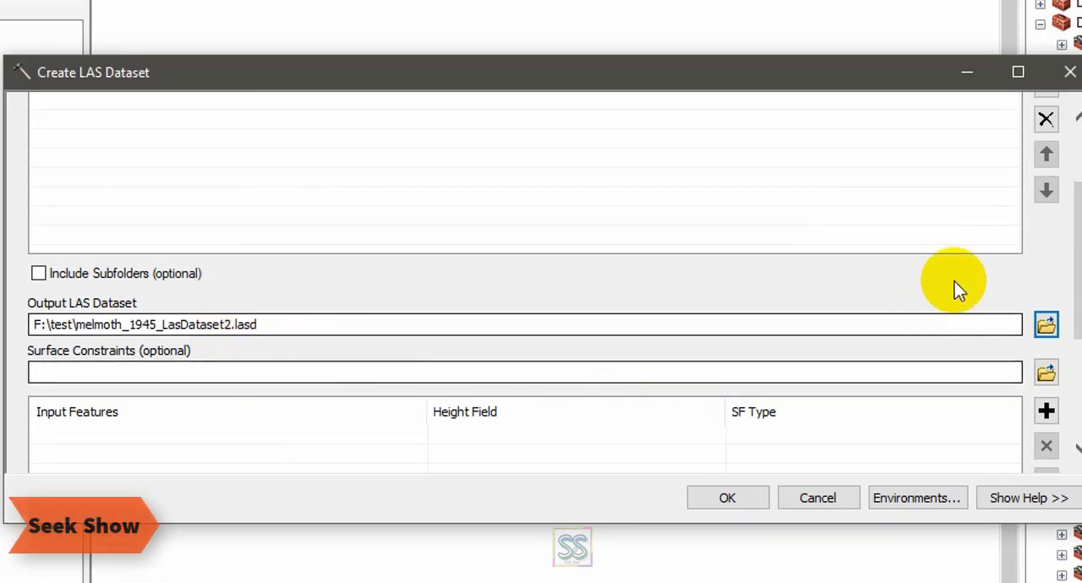
scroll(down, 3)
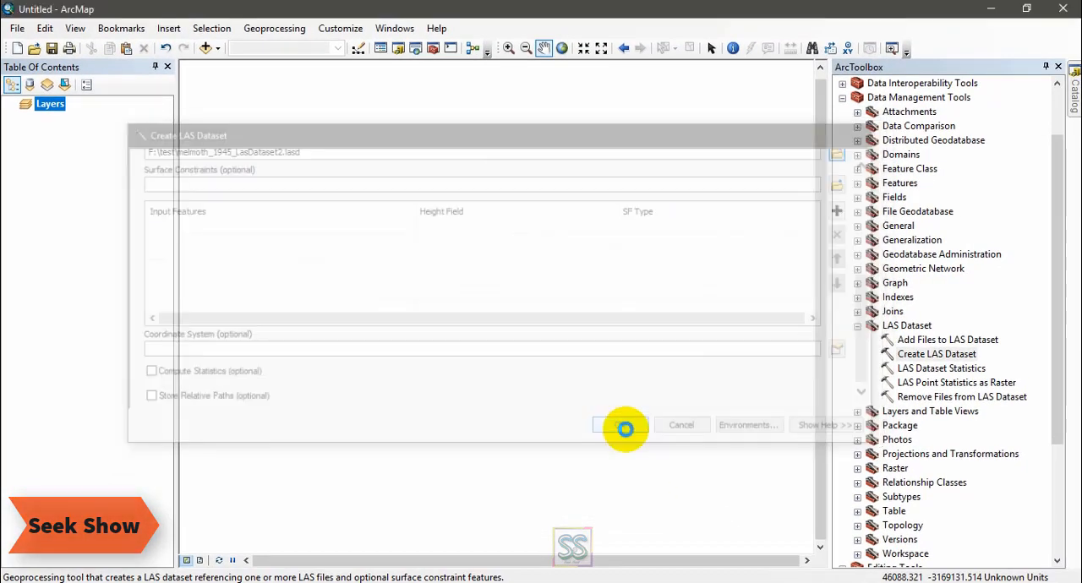
Step: Run Create LAS Dataset and pan across the elevation-coloured point cloud
click(620, 425)
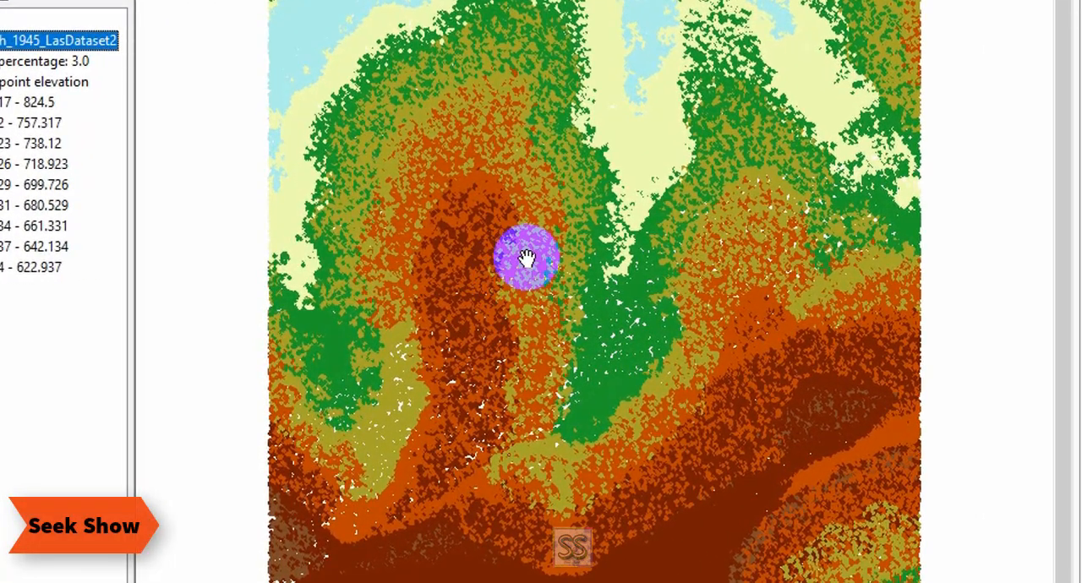
drag(526, 256, 636, 317)
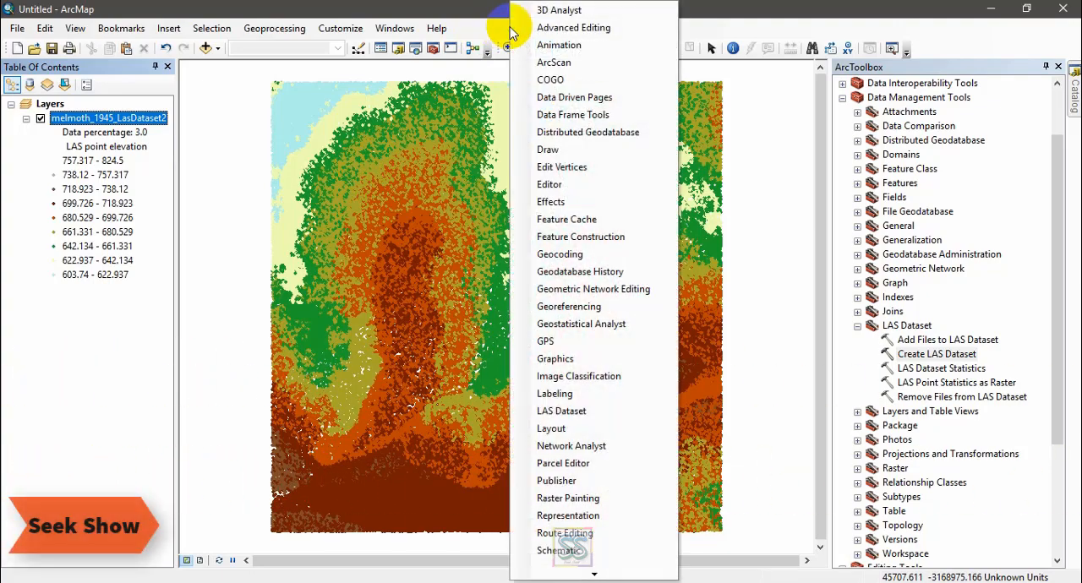
mouse_move(562, 411)
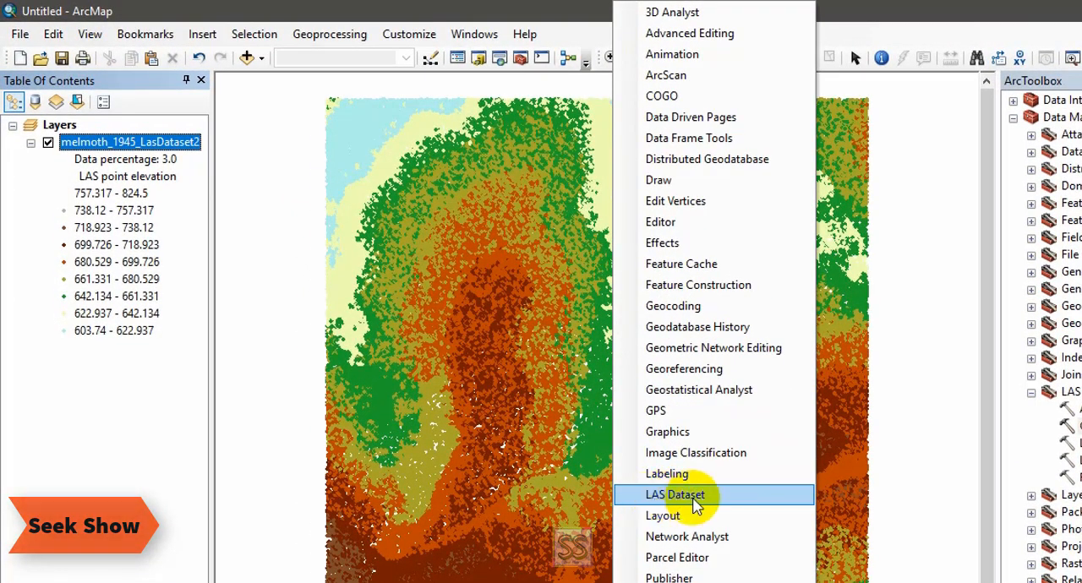
Step: Turn on the LAS Dataset toolbar from the Toolbars list
click(674, 495)
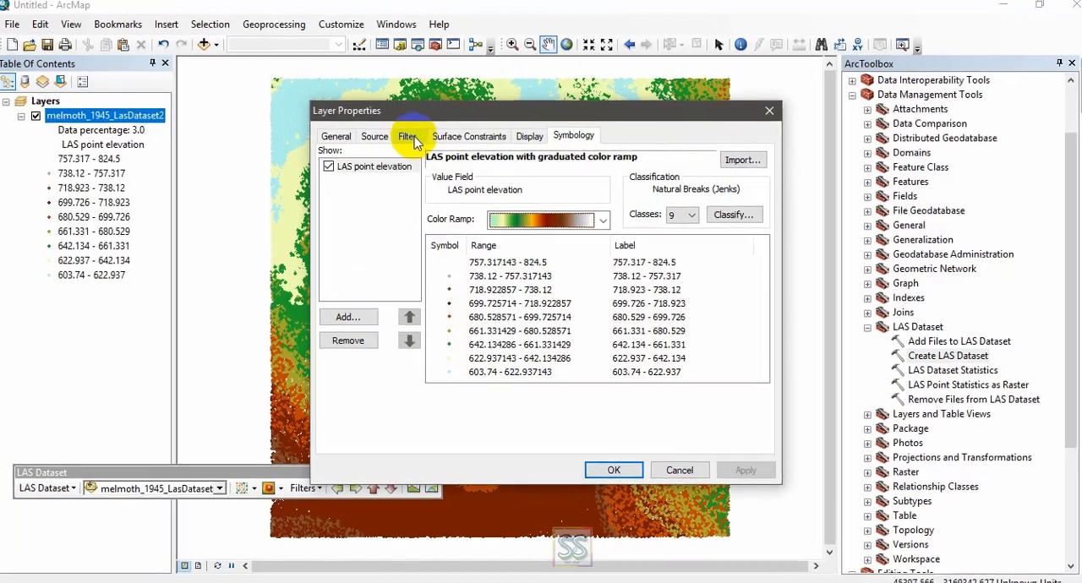
Step: Filter the LAS layer to show only class 2 Ground points
click(408, 136)
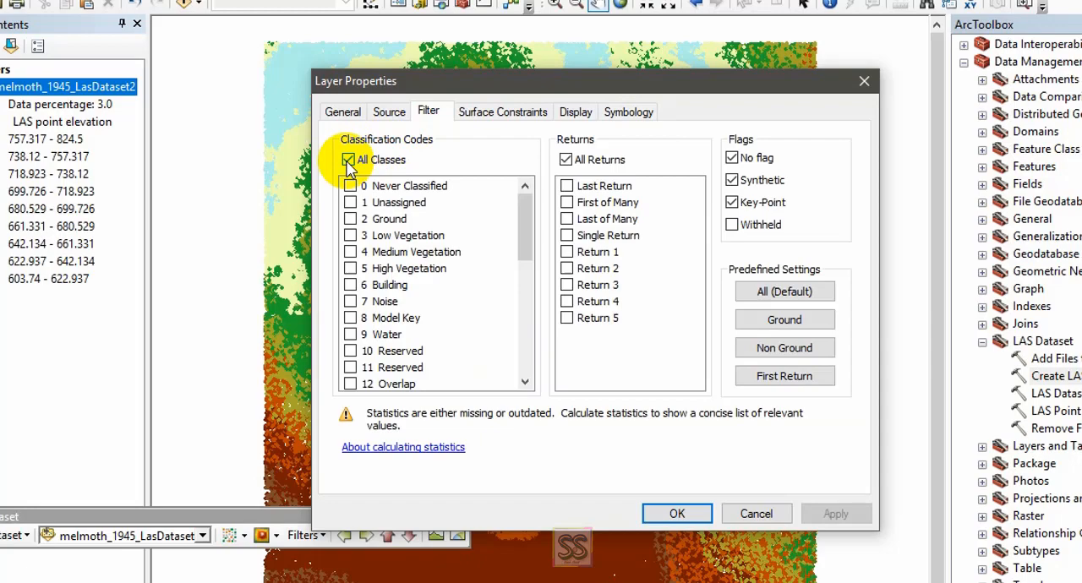
click(349, 160)
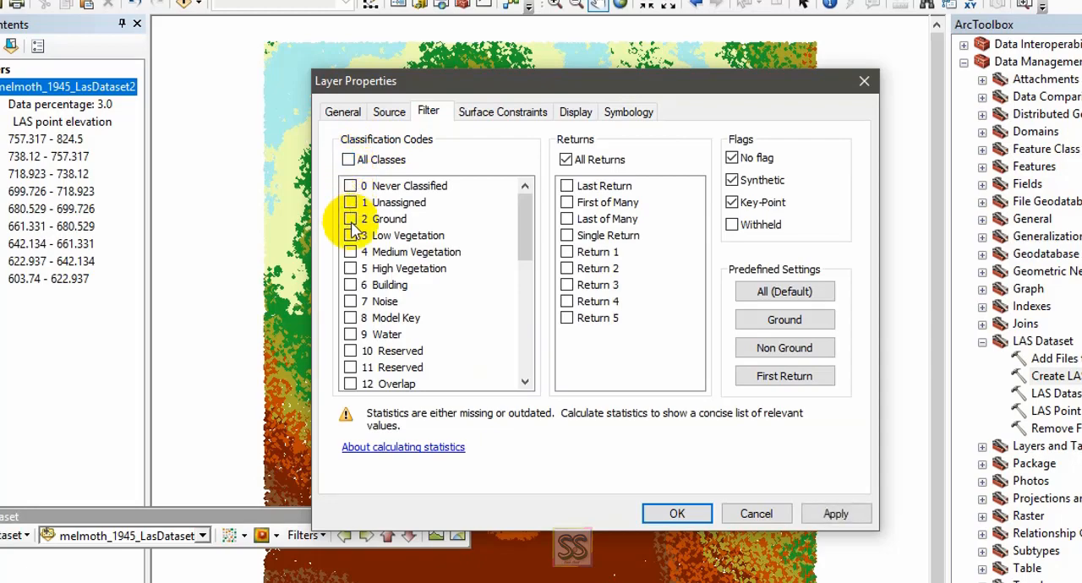
click(351, 219)
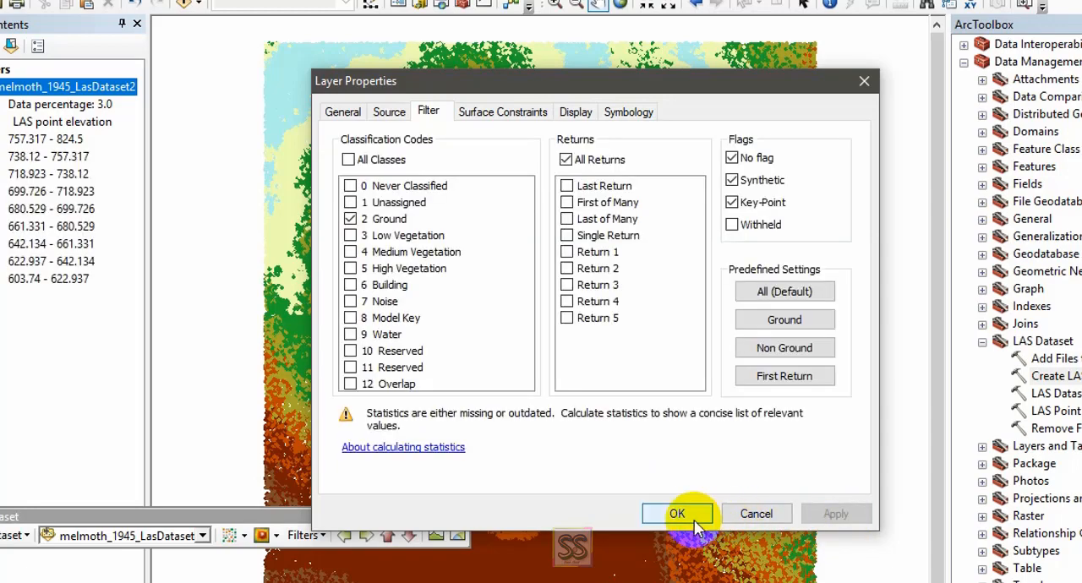
click(676, 514)
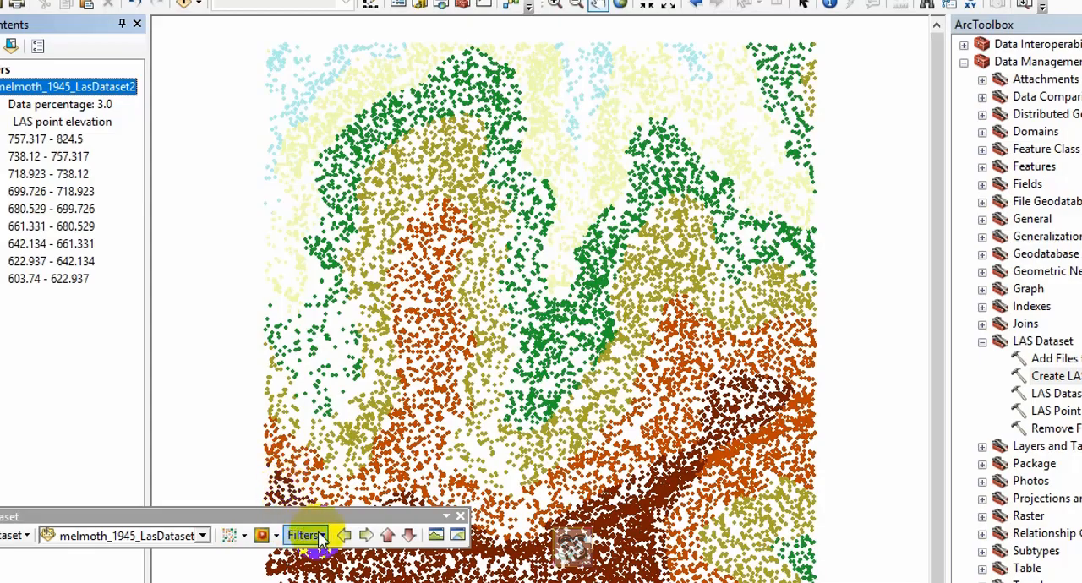
Step: Re-enable All Classes in the LAS layer's Filter properties and apply
right_click(80, 114)
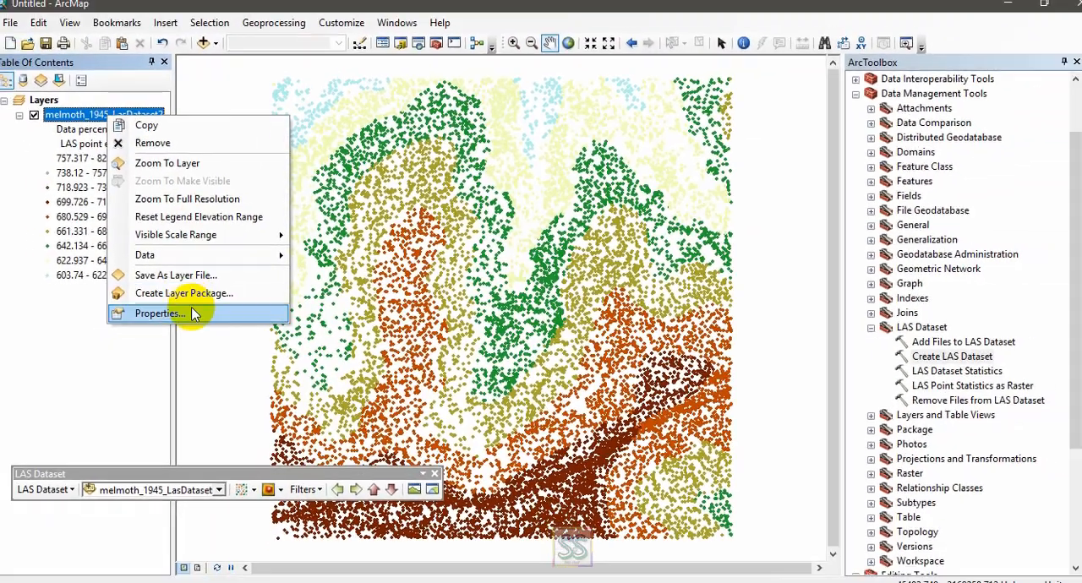
click(160, 313)
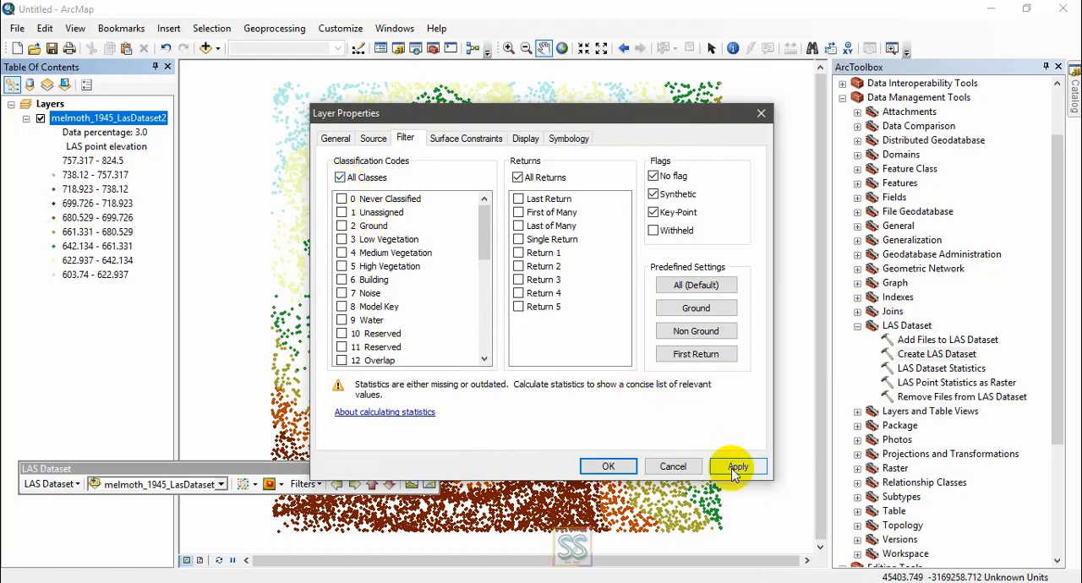
click(737, 465)
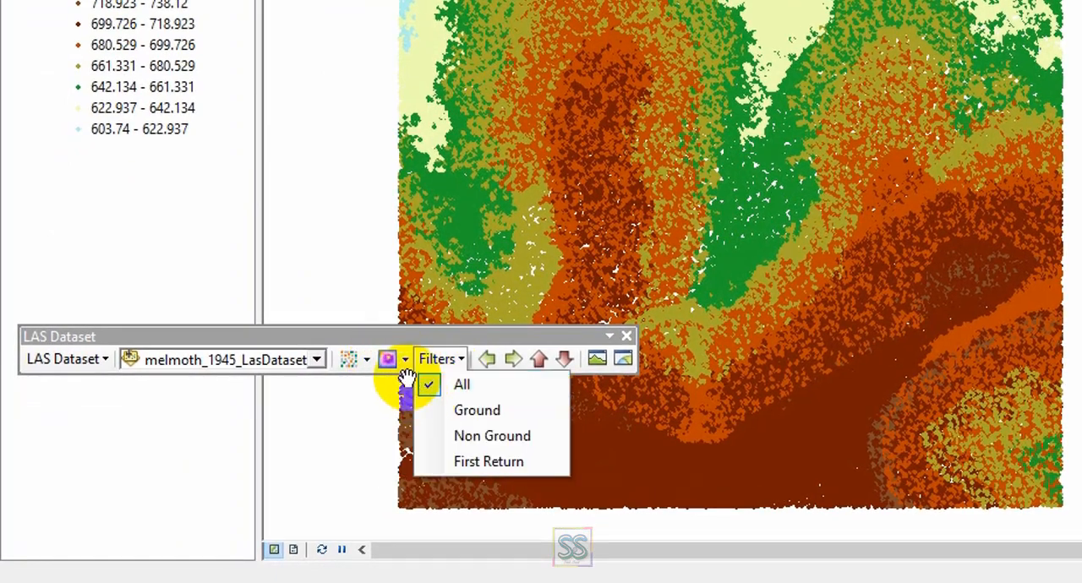
Step: Render the LAS dataset surface by elevation, then switch it to slope symbology
click(403, 358)
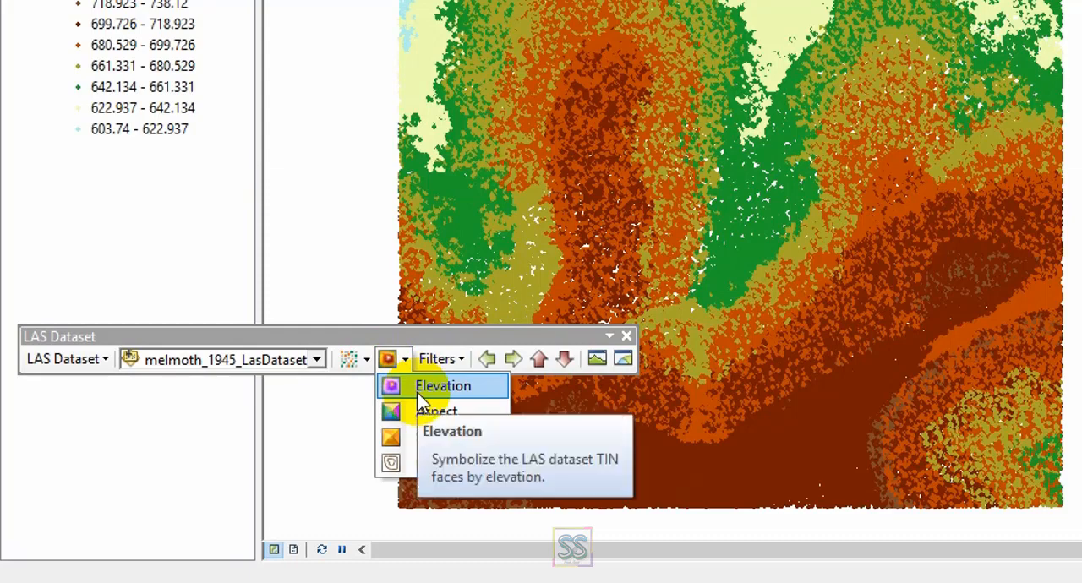
click(442, 386)
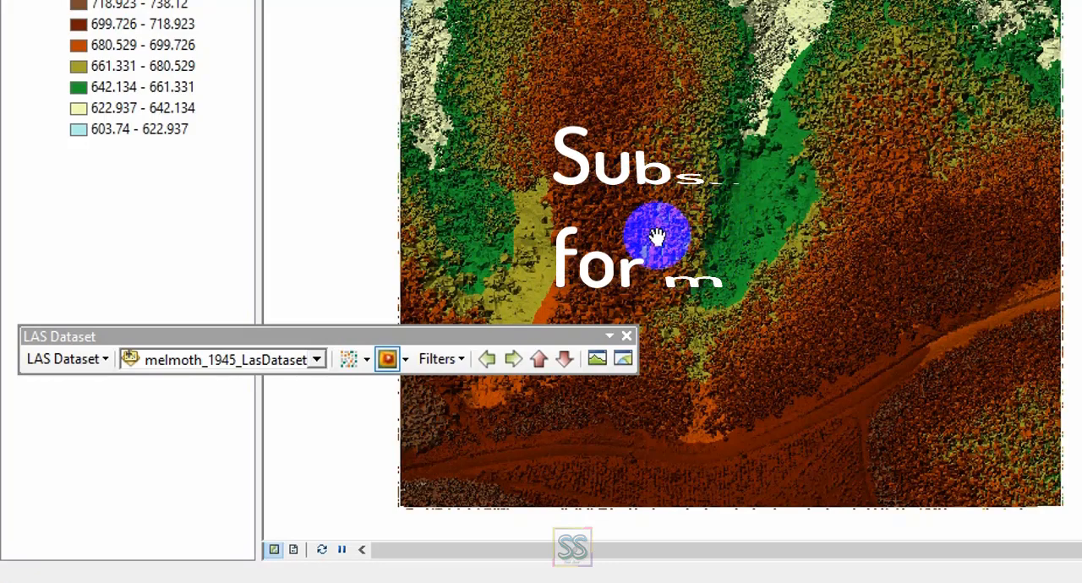
click(406, 359)
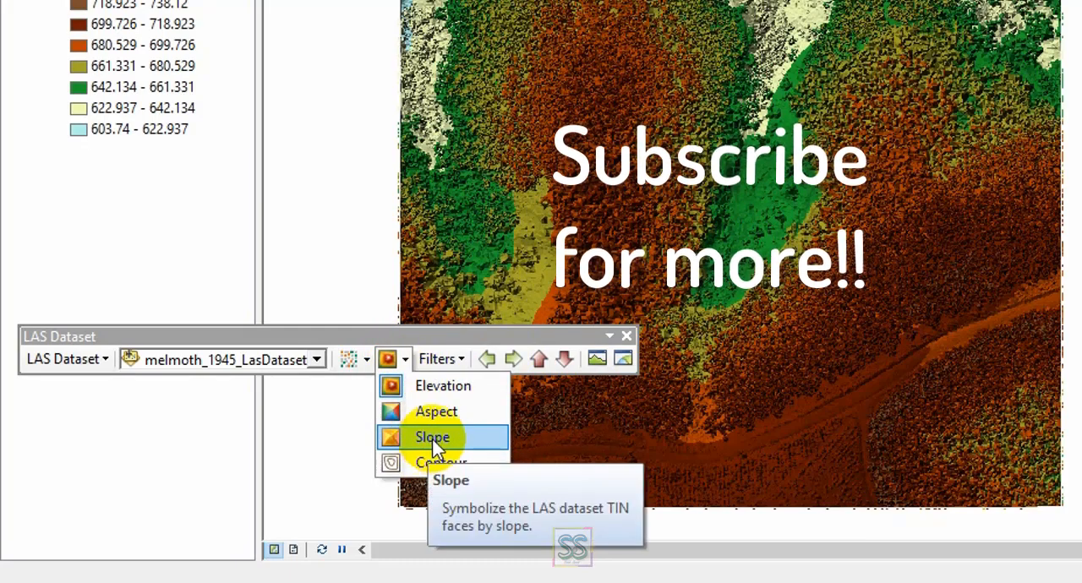
click(432, 437)
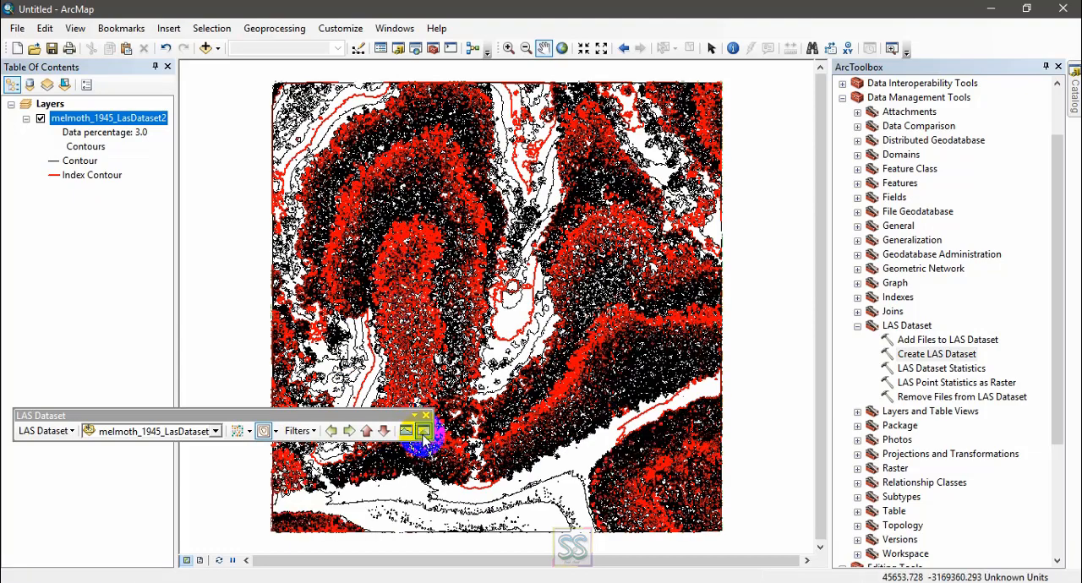
mouse_move(423, 431)
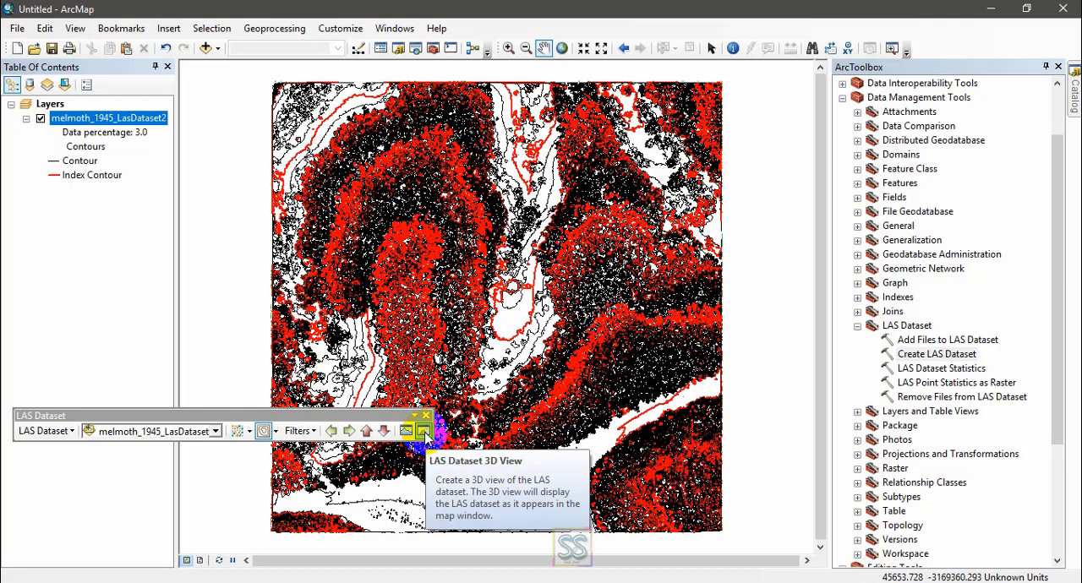
mouse_move(404, 432)
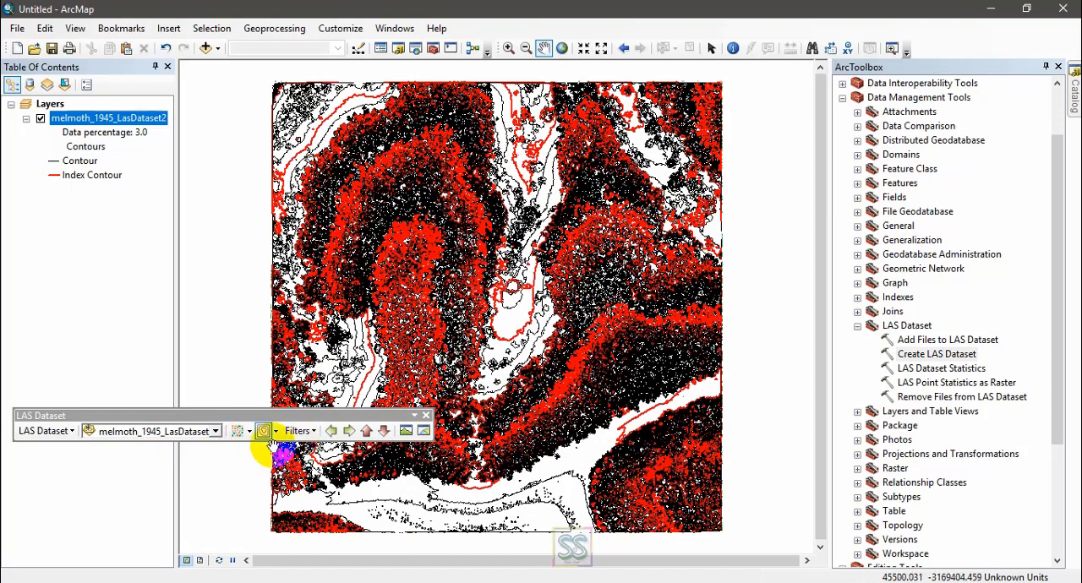
Step: Show the All, Ground, Non Ground and First Return point filter choices for the contoured LAS layer
click(297, 432)
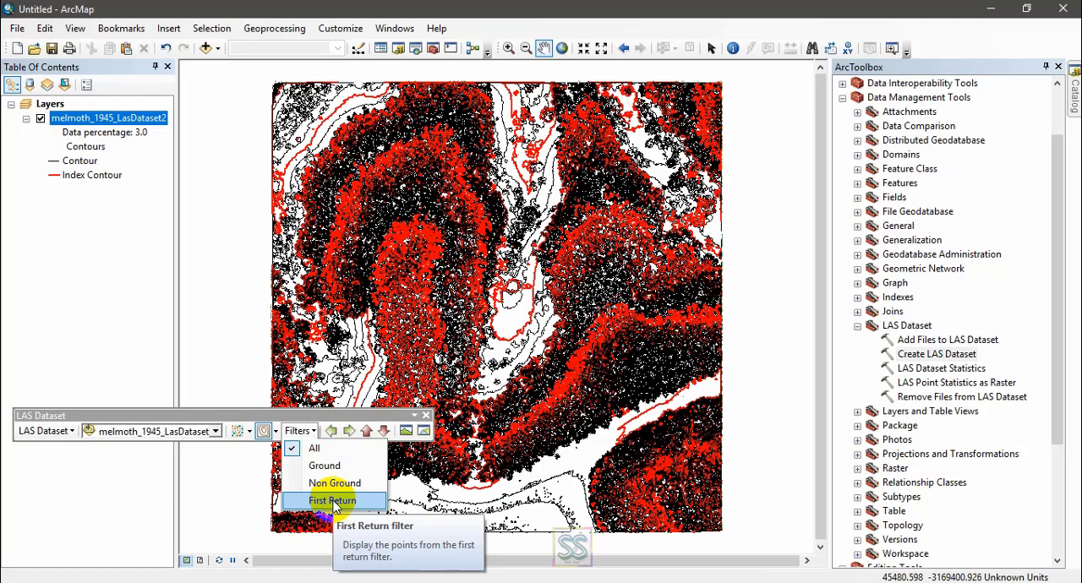
mouse_move(334, 483)
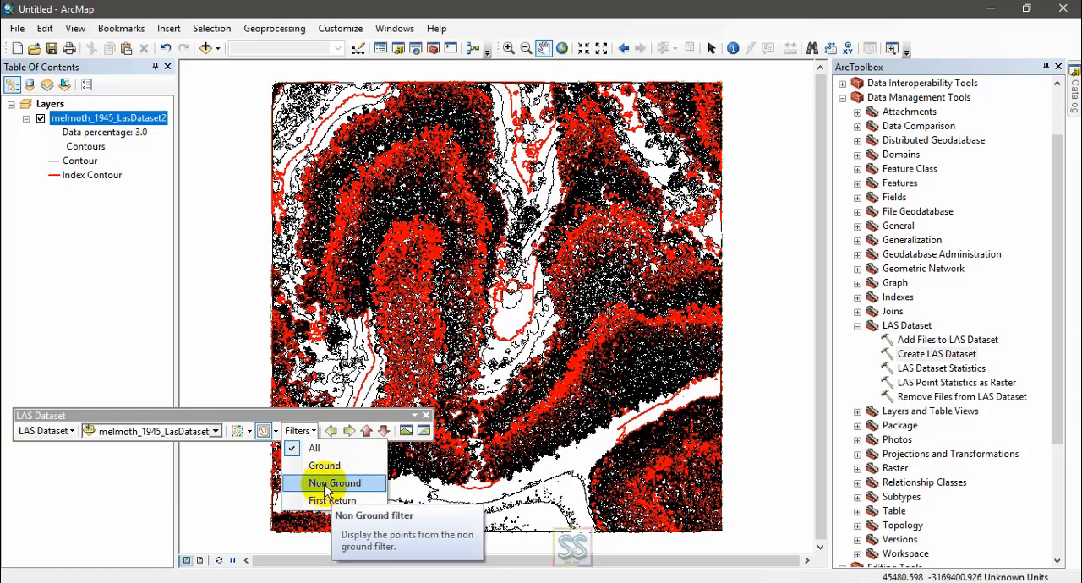